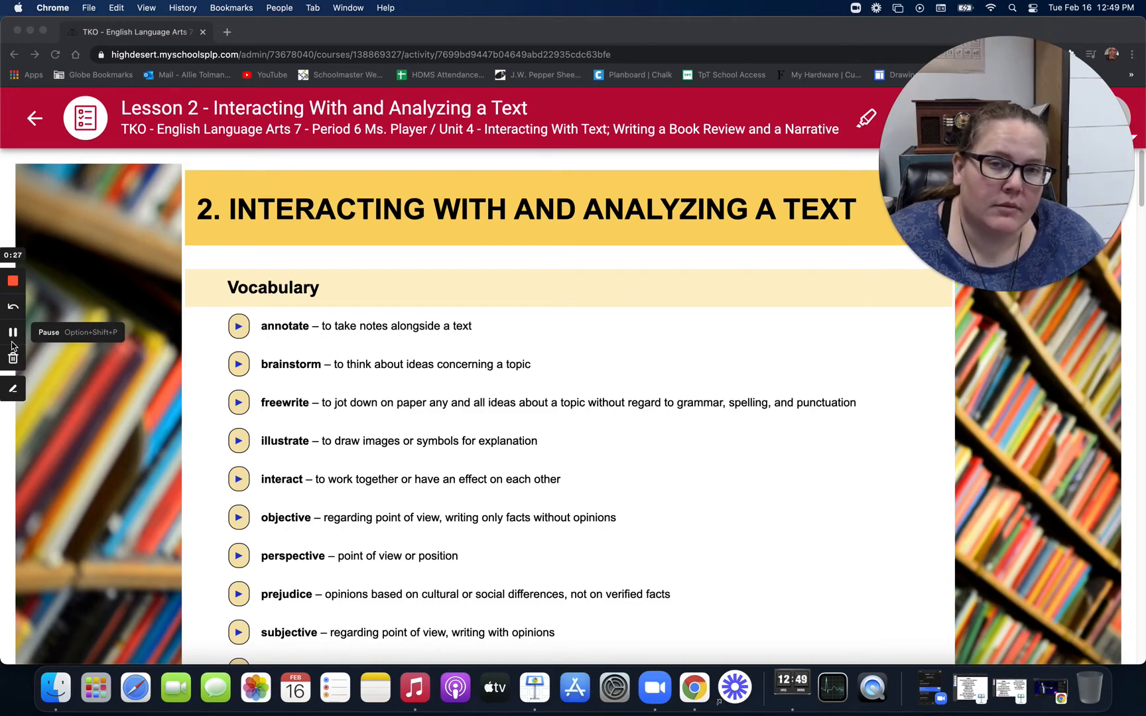
pyautogui.scroll(-3)
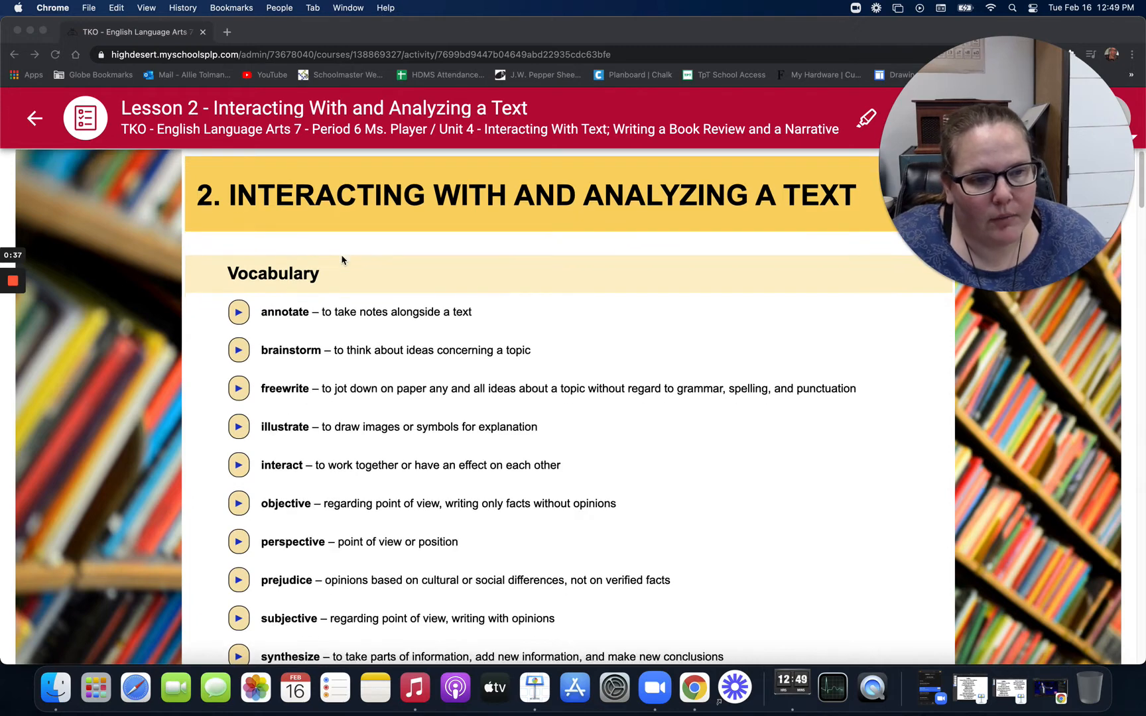
pyautogui.scroll(-3)
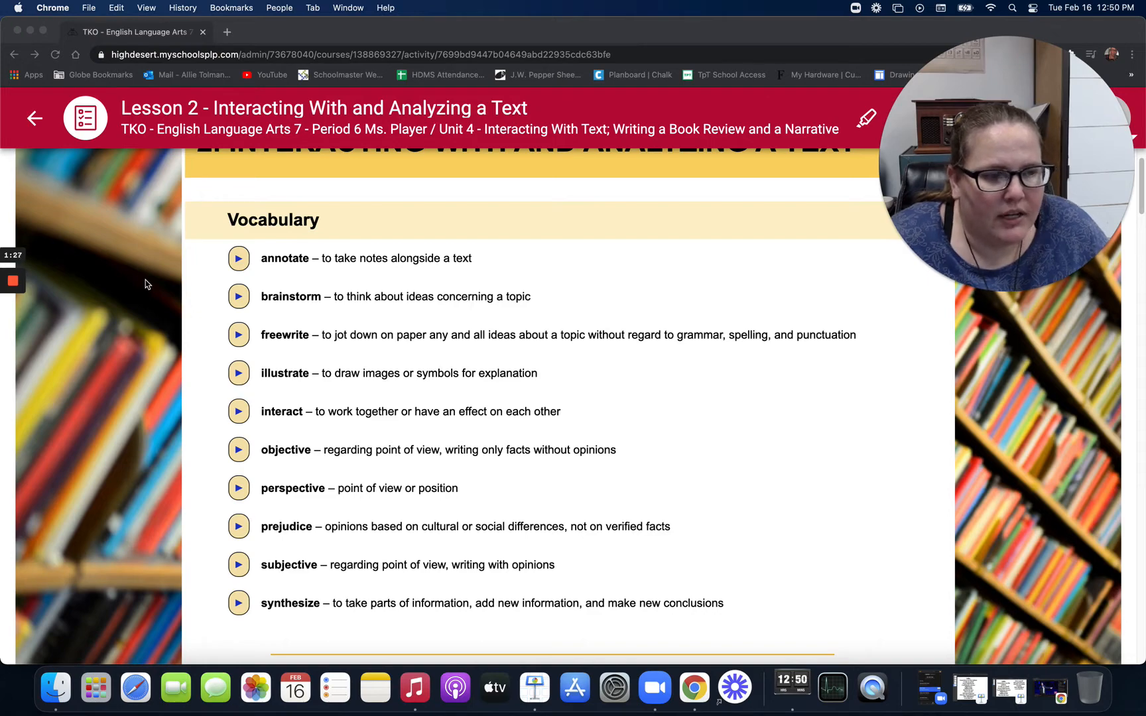
pyautogui.scroll(-3)
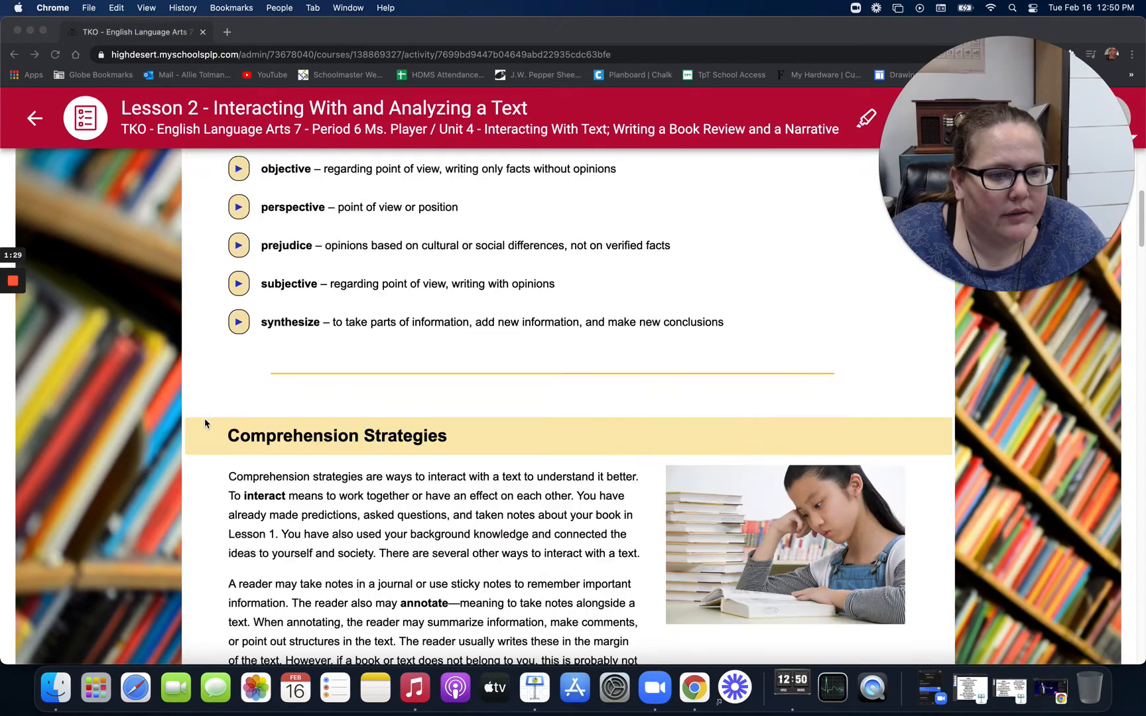
pyautogui.scroll(-3)
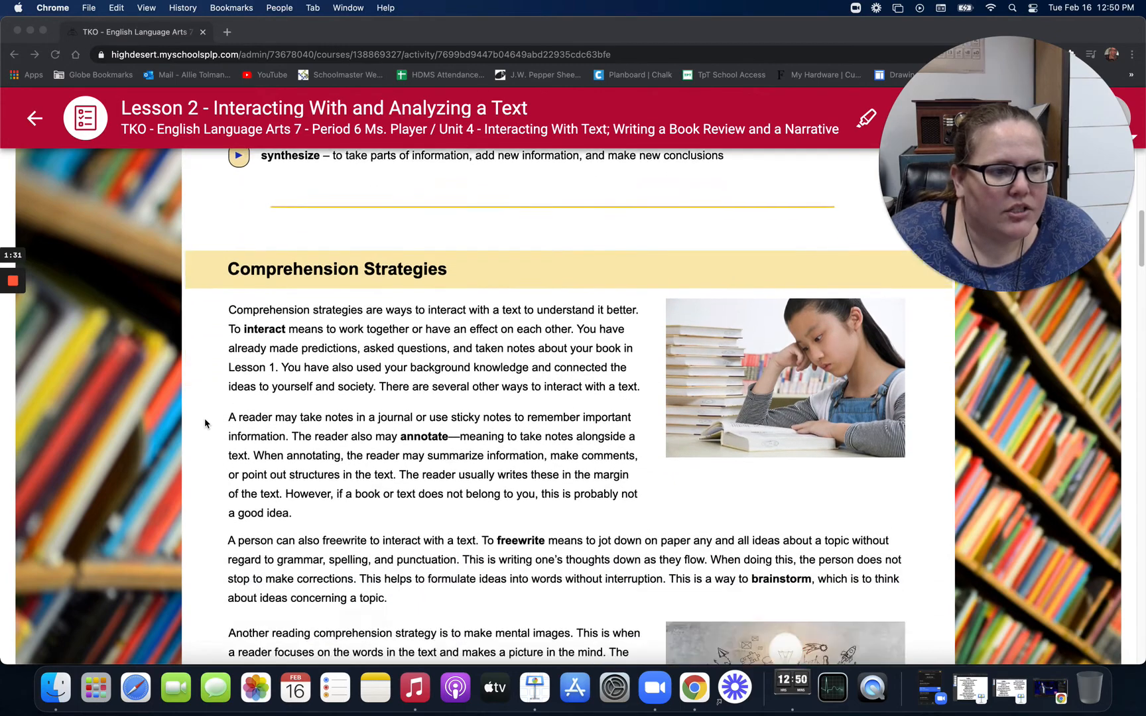
pyautogui.scroll(-3)
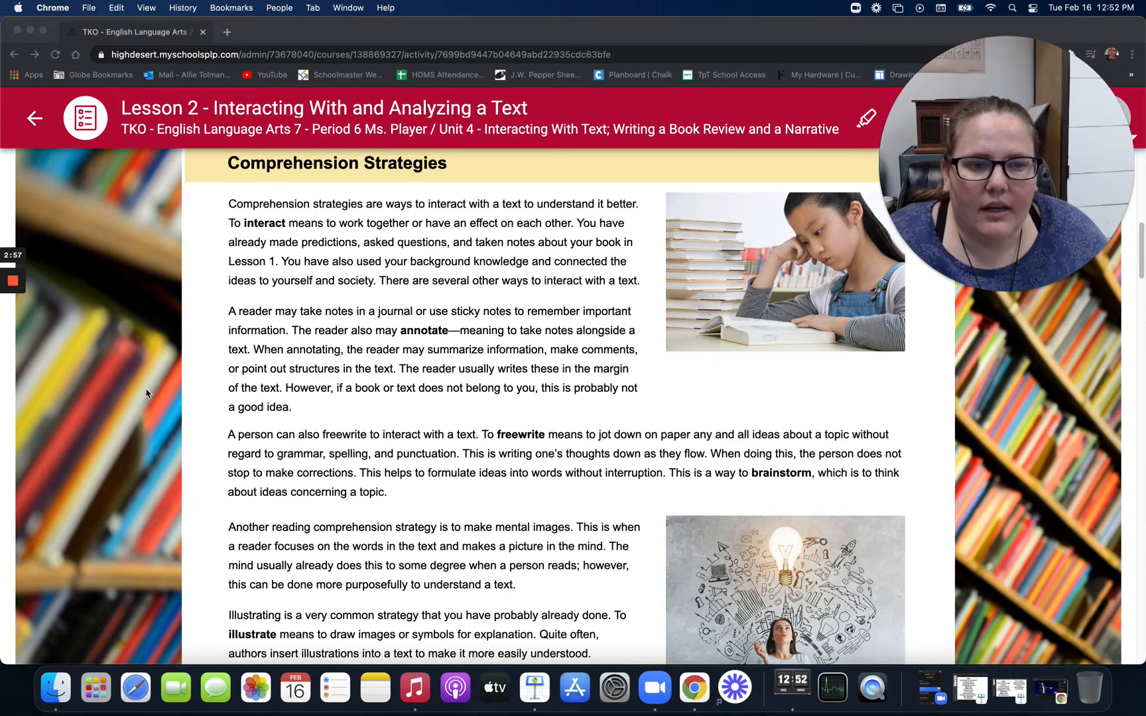
pyautogui.scroll(-3)
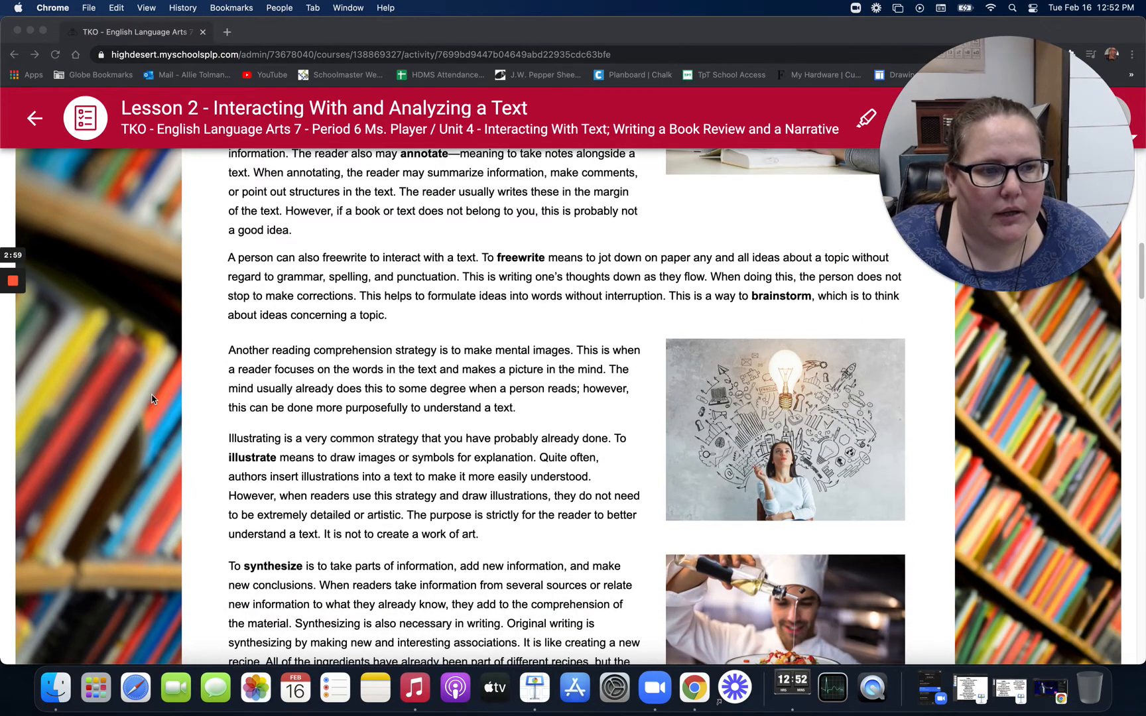
pyautogui.scroll(-3)
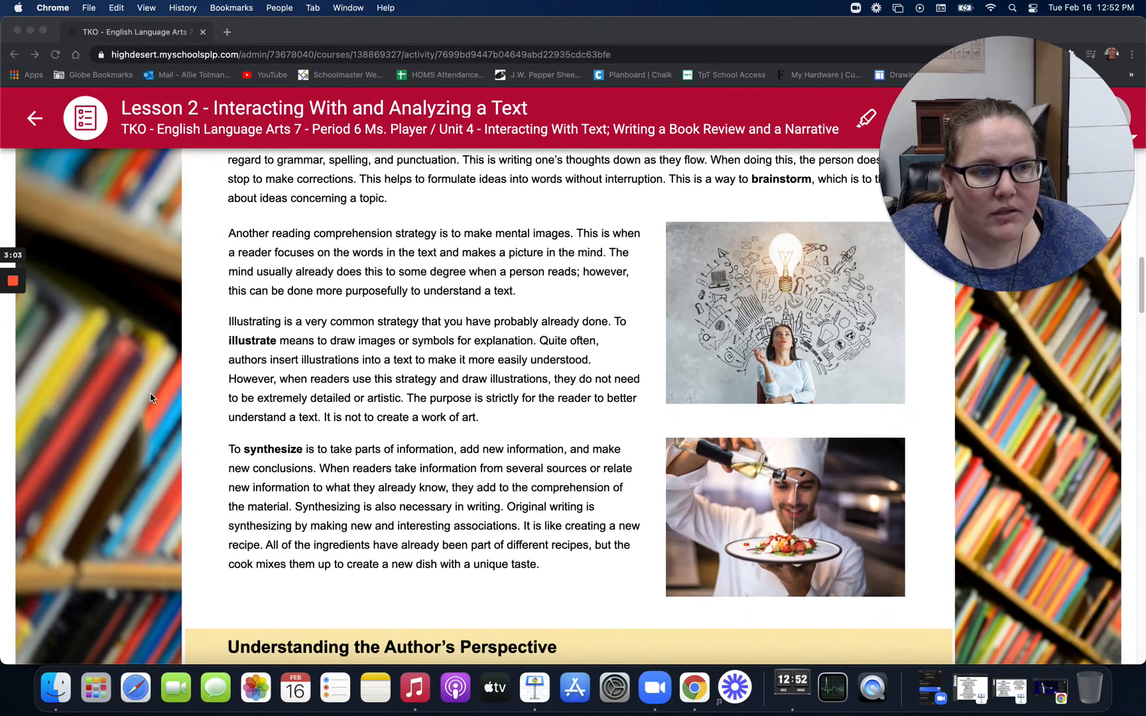
pyautogui.scroll(-3)
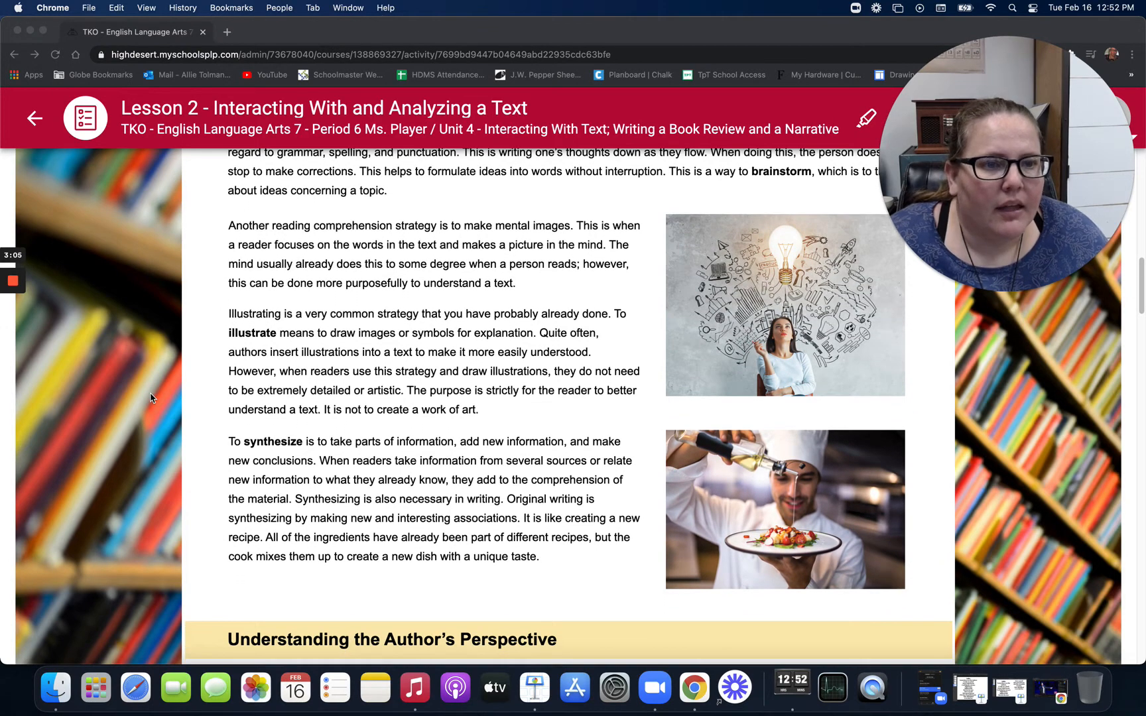
pyautogui.scroll(-3)
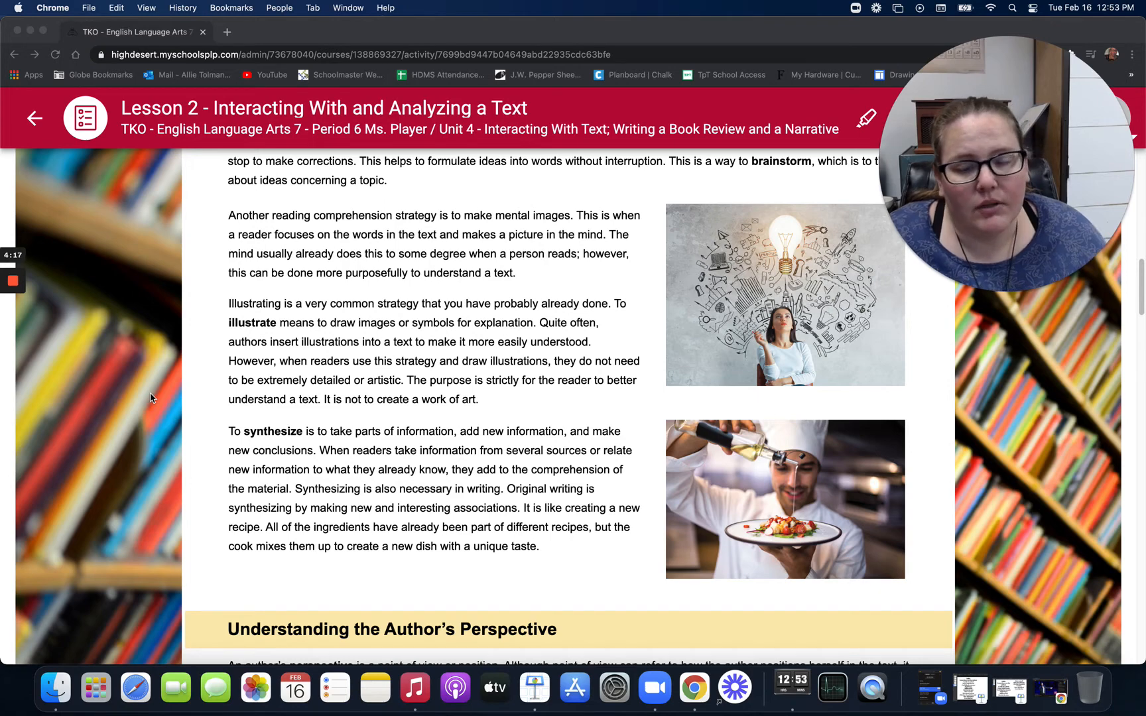
pyautogui.scroll(-3)
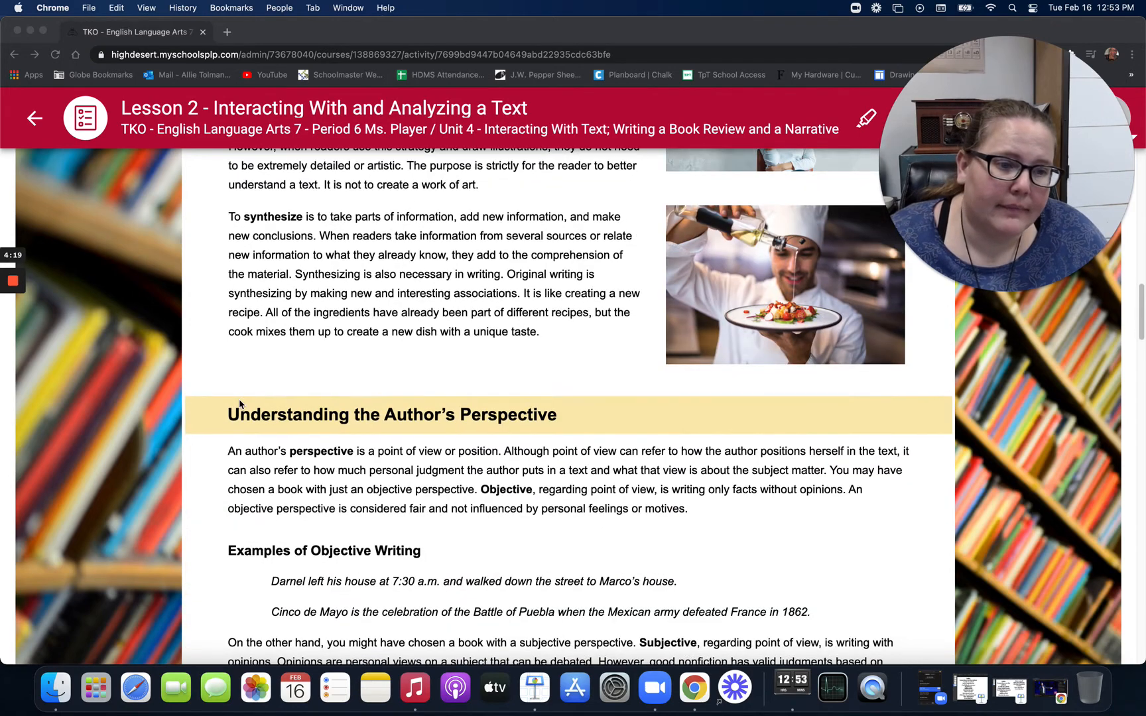
pyautogui.scroll(-3)
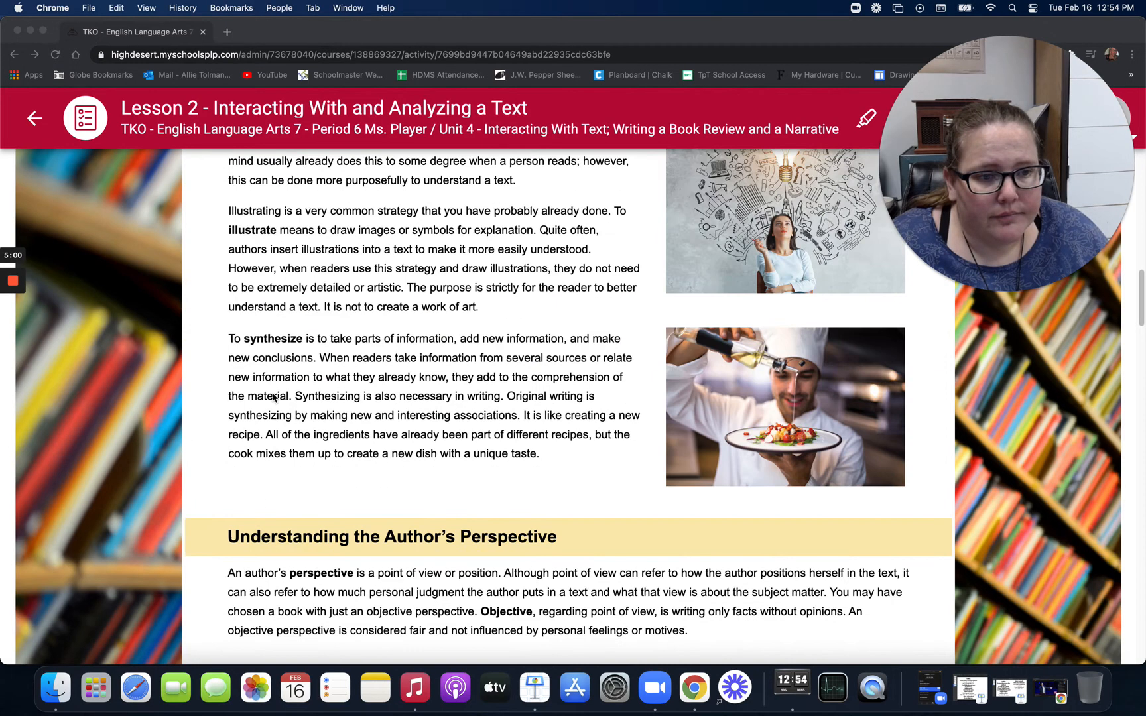
pyautogui.scroll(-3)
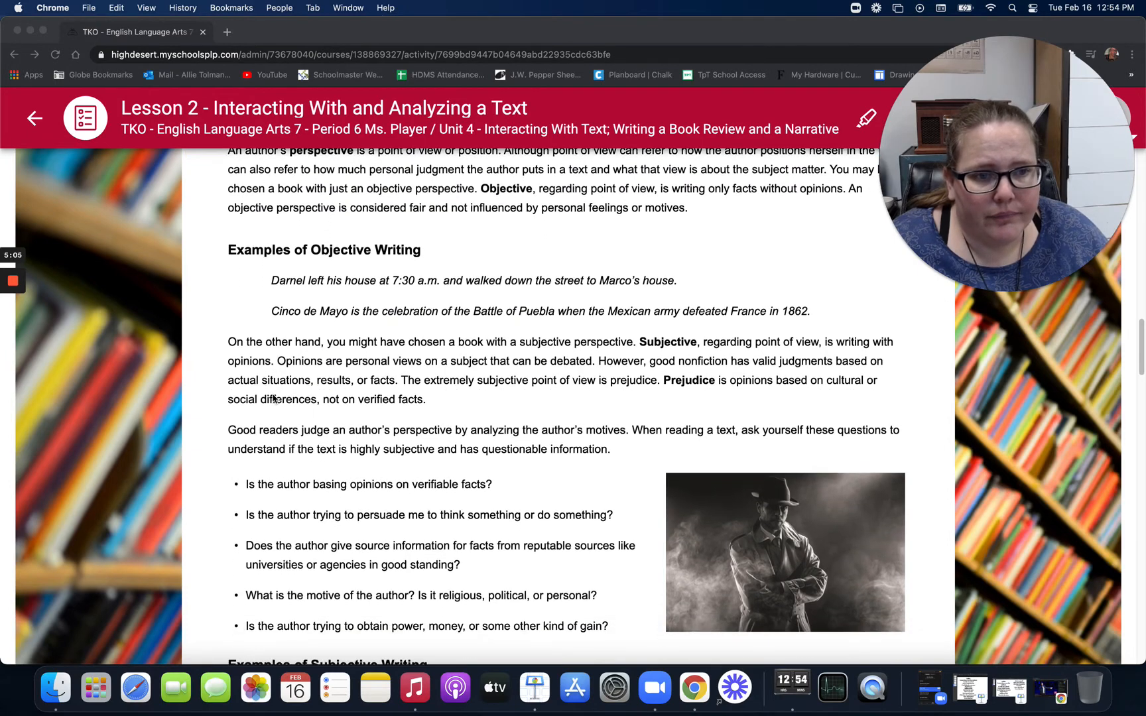
pyautogui.scroll(-3)
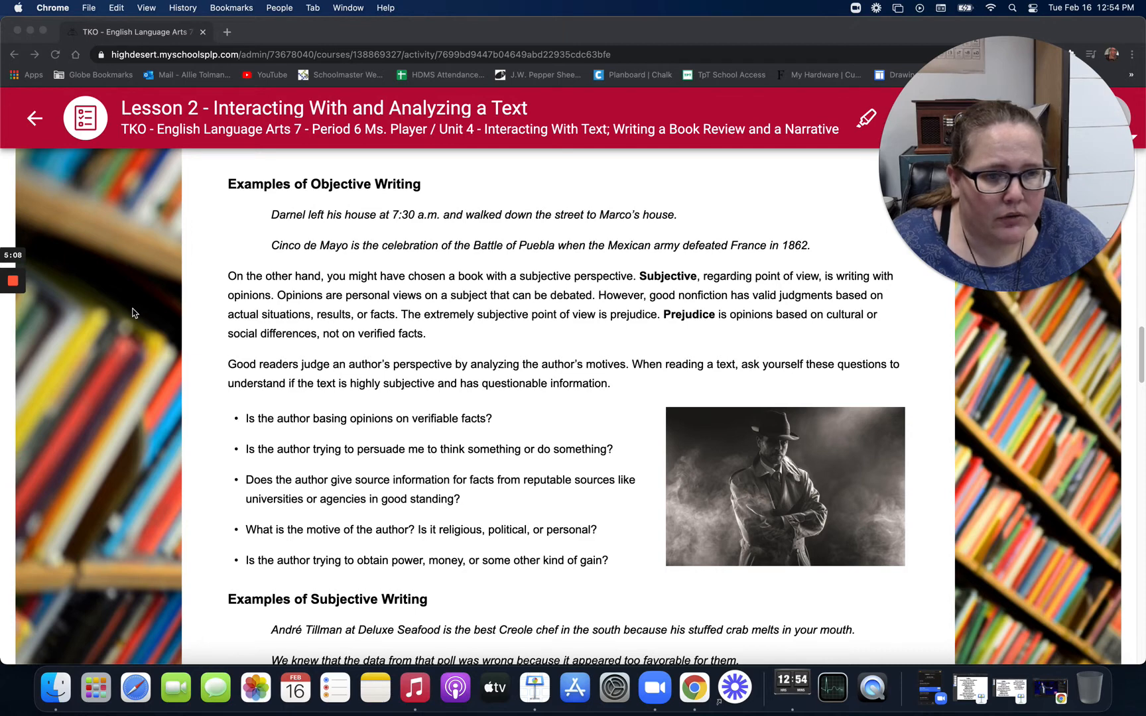
pyautogui.moveTo(655, 210)
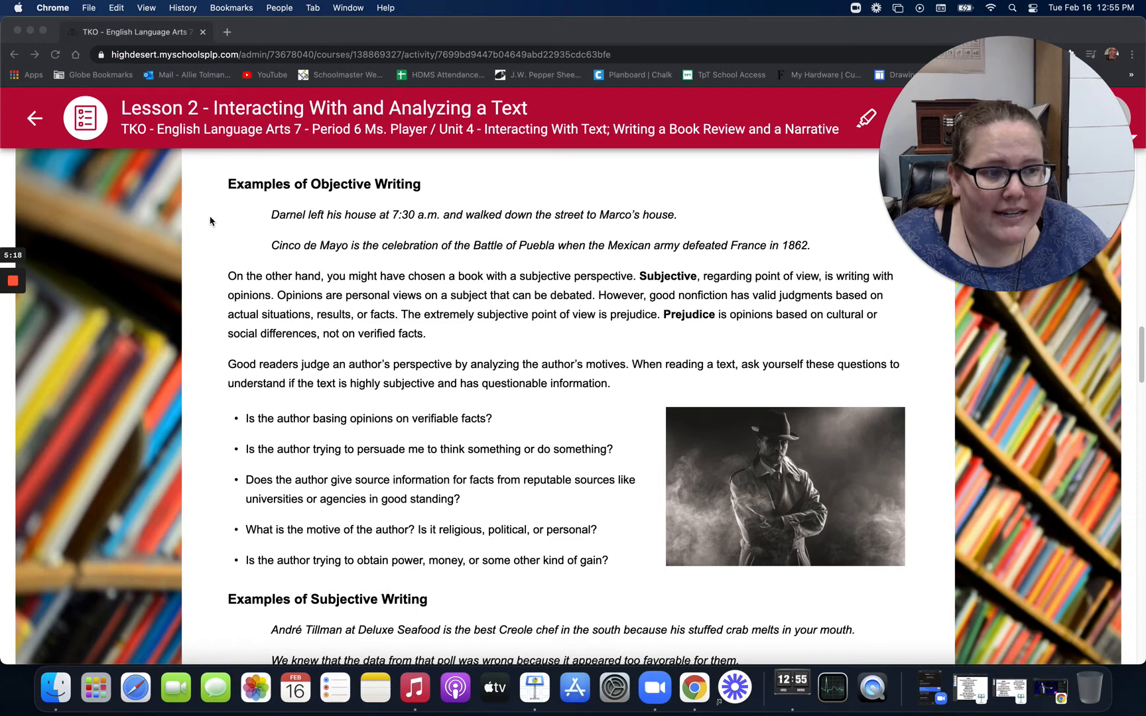
pyautogui.moveTo(395, 257)
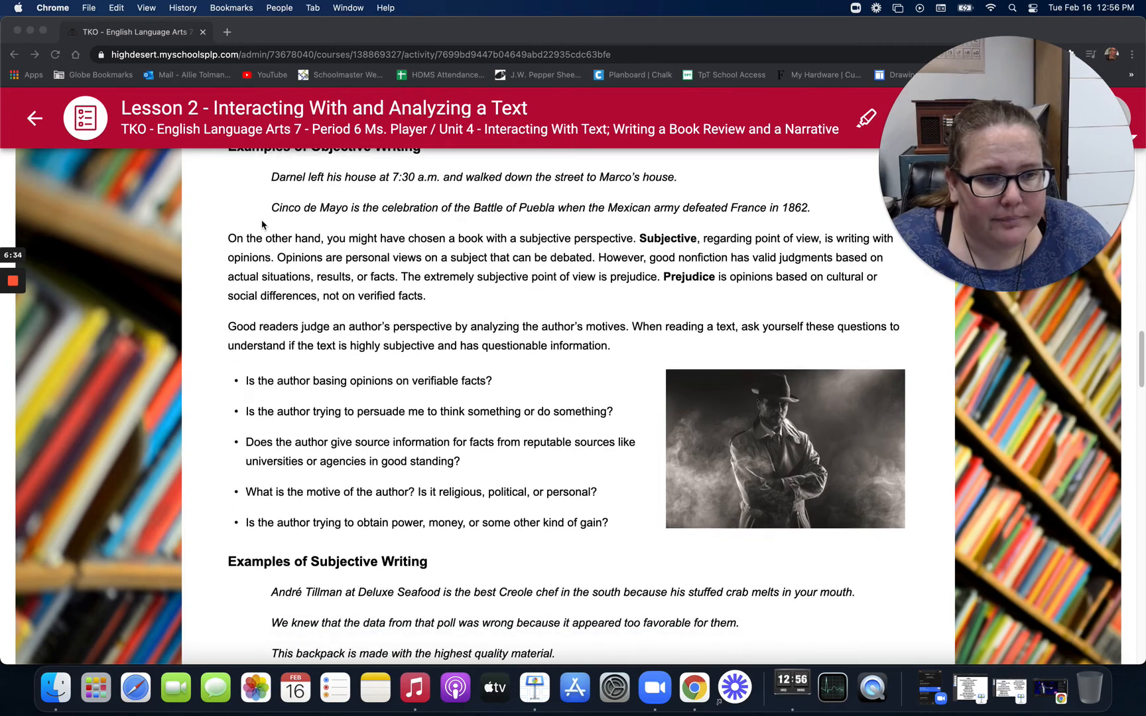
pyautogui.scroll(-3)
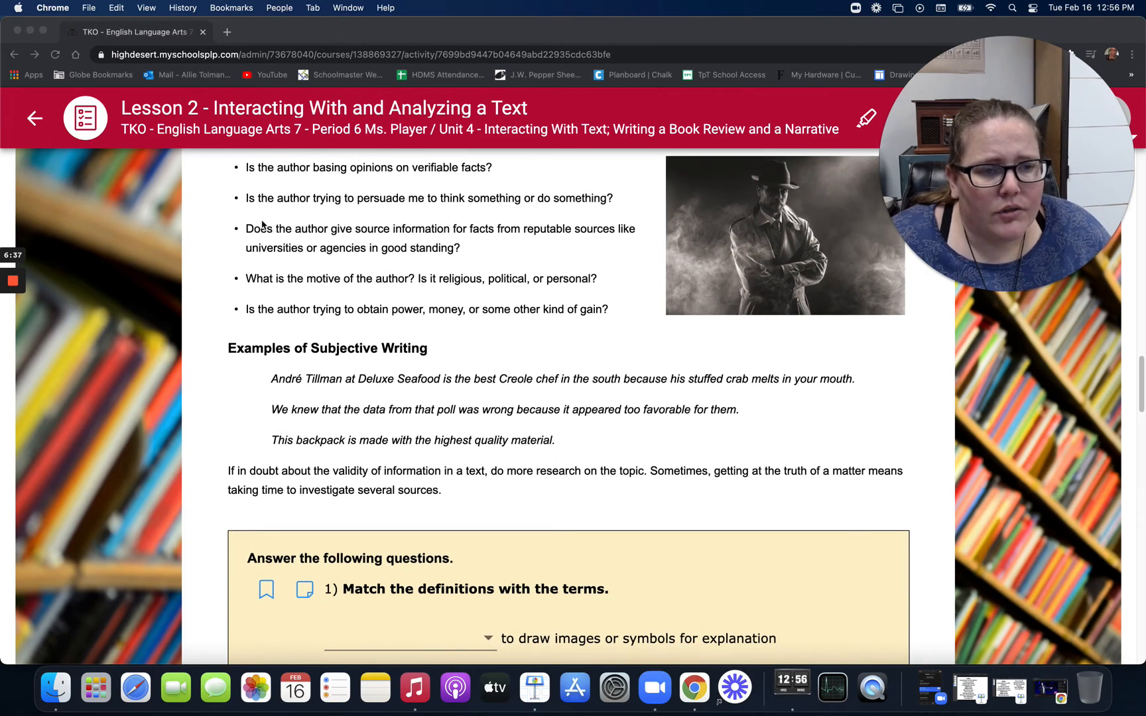
pyautogui.scroll(-3)
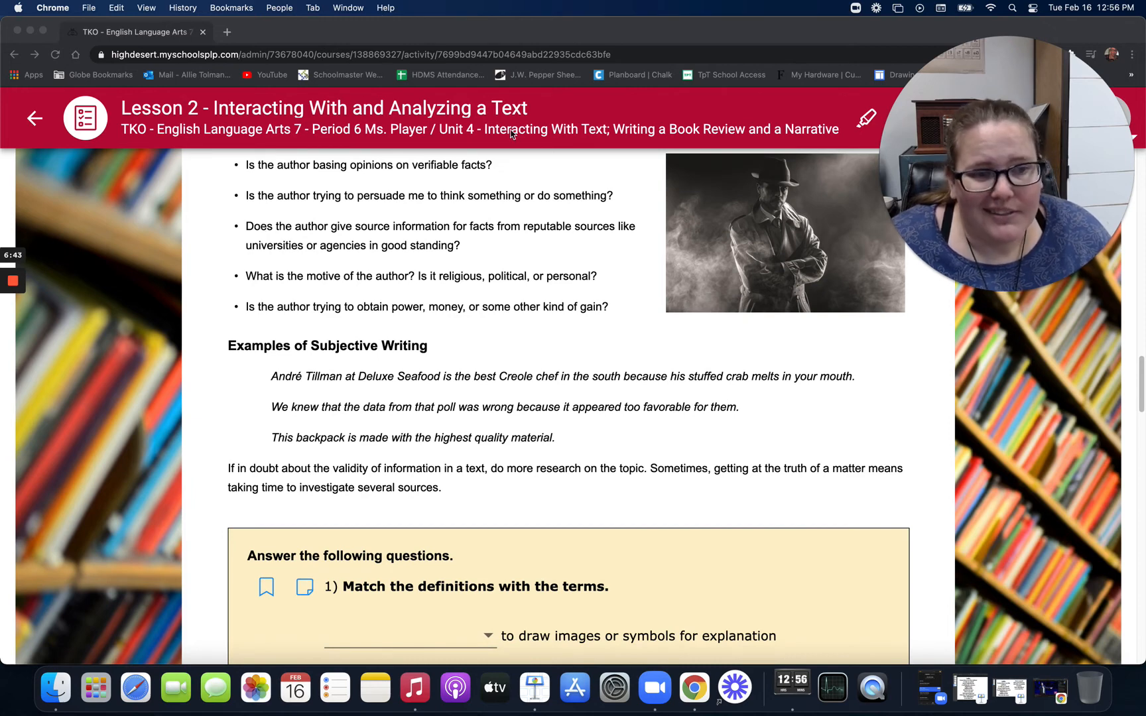
pyautogui.moveTo(346, 397)
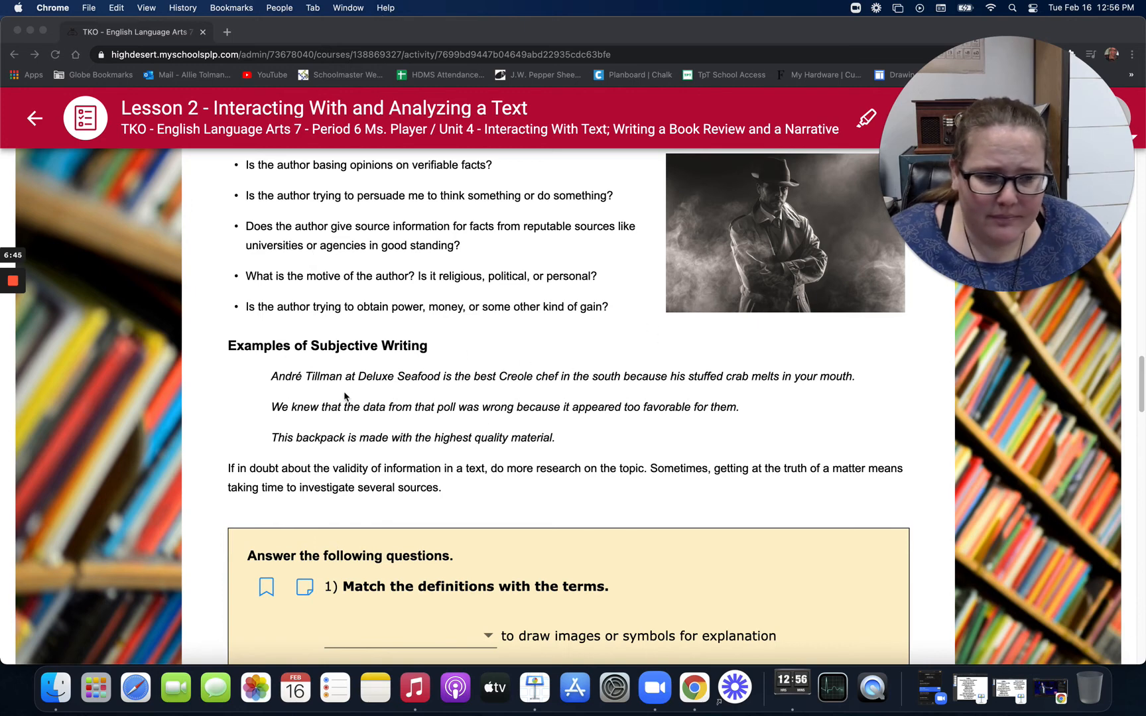
pyautogui.moveTo(521, 369)
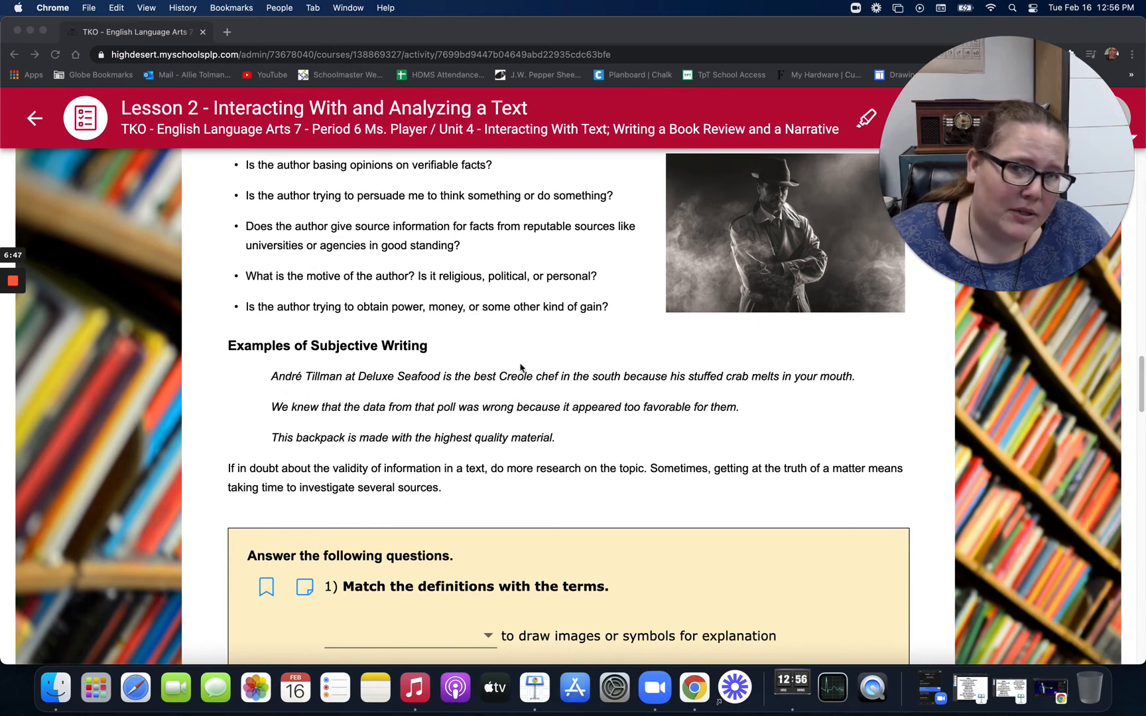
pyautogui.moveTo(462, 358)
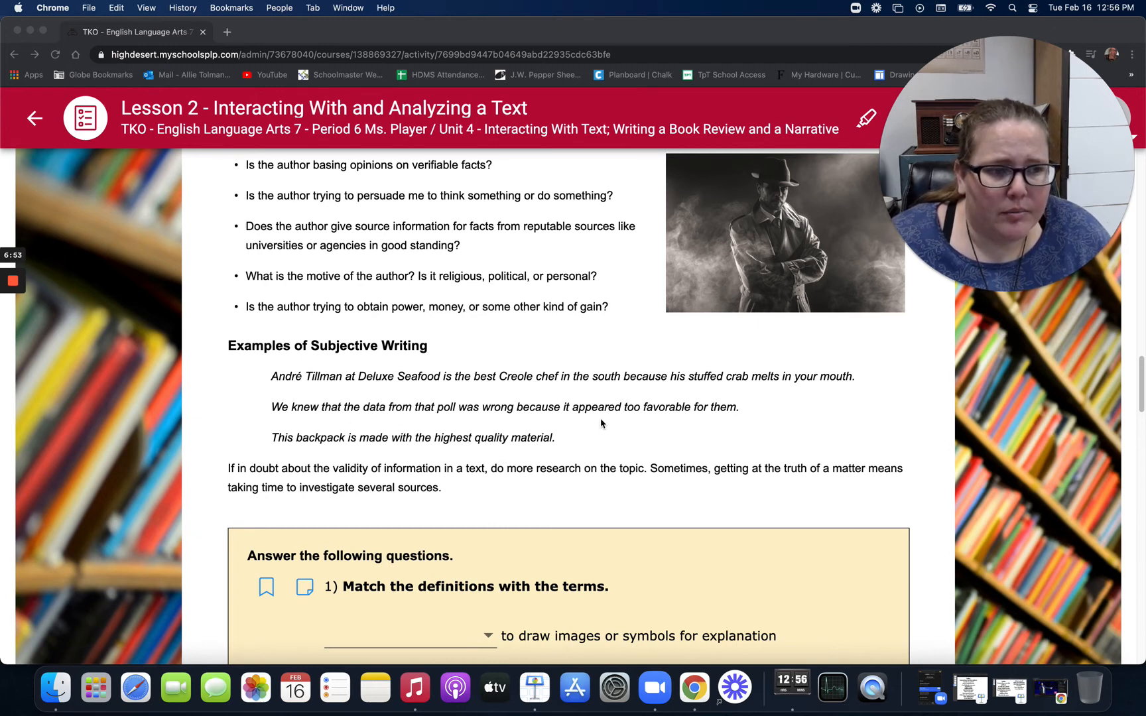
pyautogui.moveTo(768, 410)
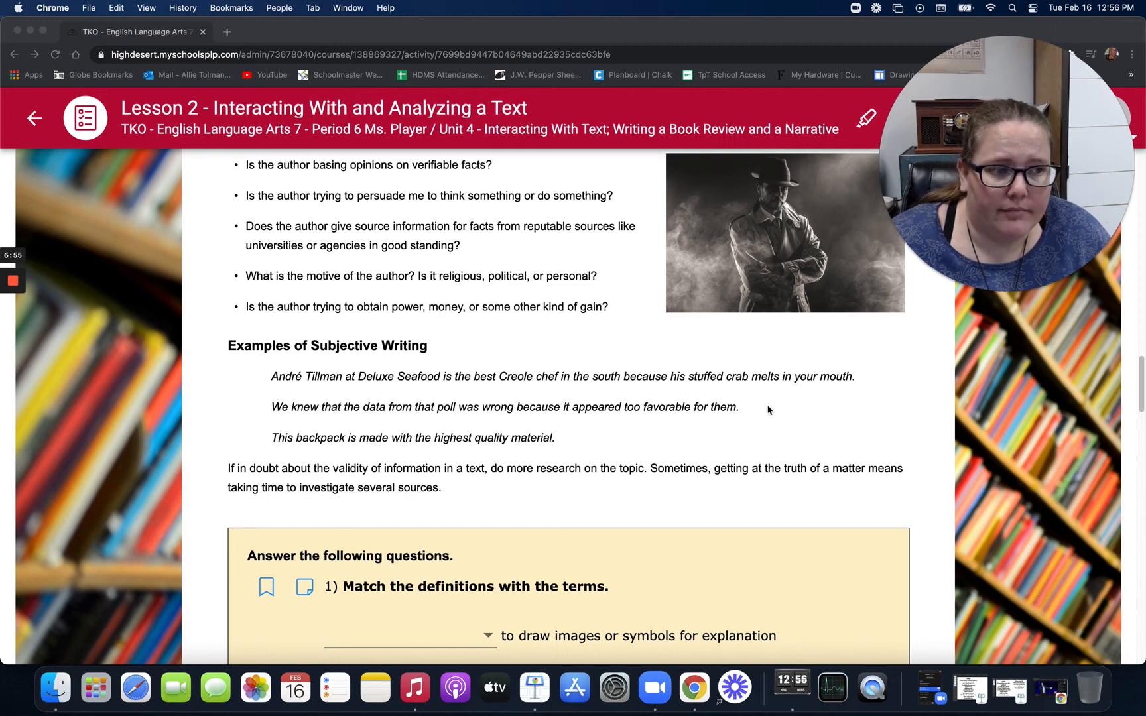
pyautogui.moveTo(612, 440)
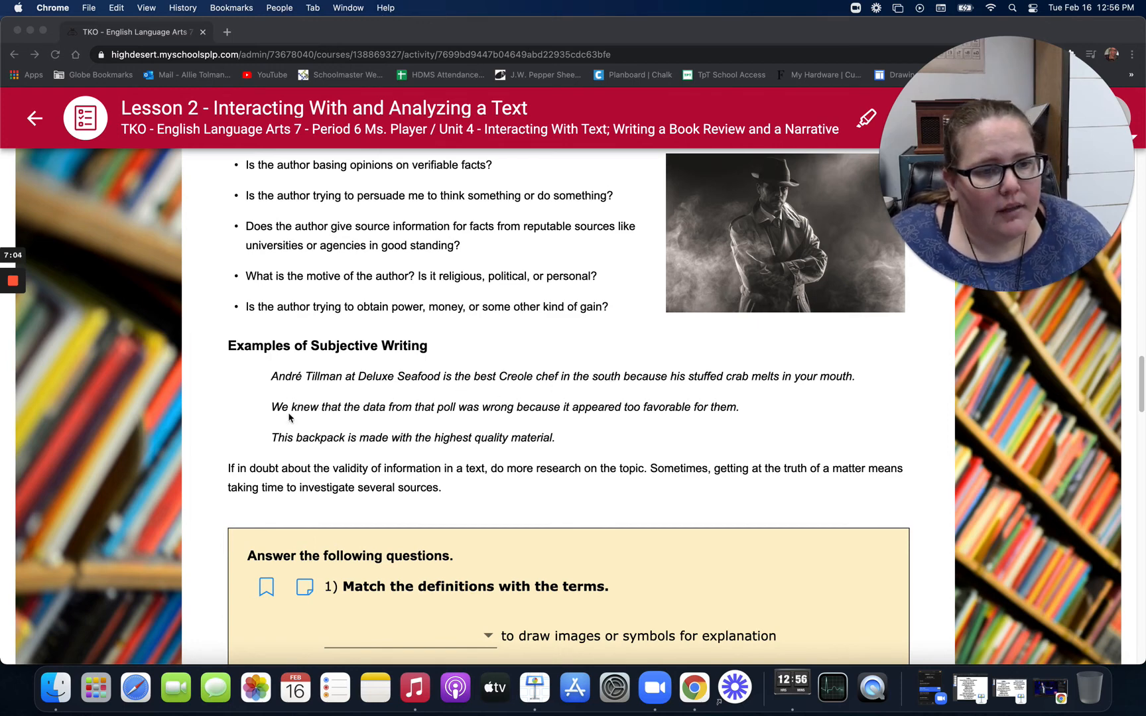
pyautogui.moveTo(535, 439)
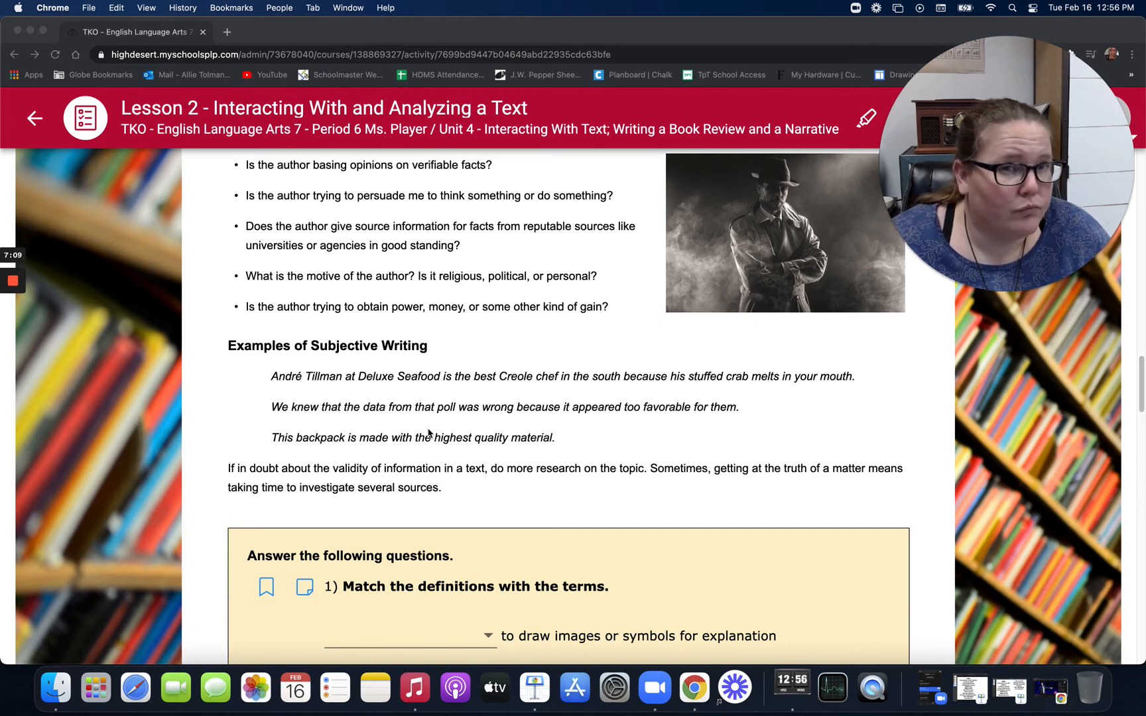
pyautogui.moveTo(217, 439)
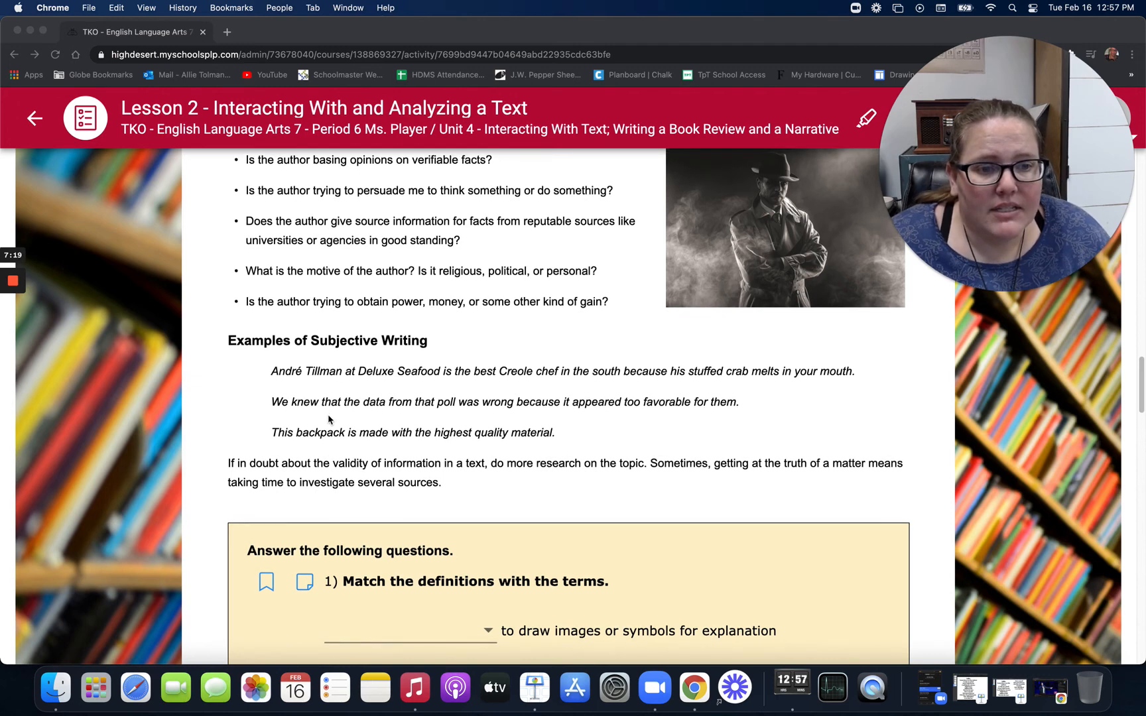
pyautogui.scroll(-3)
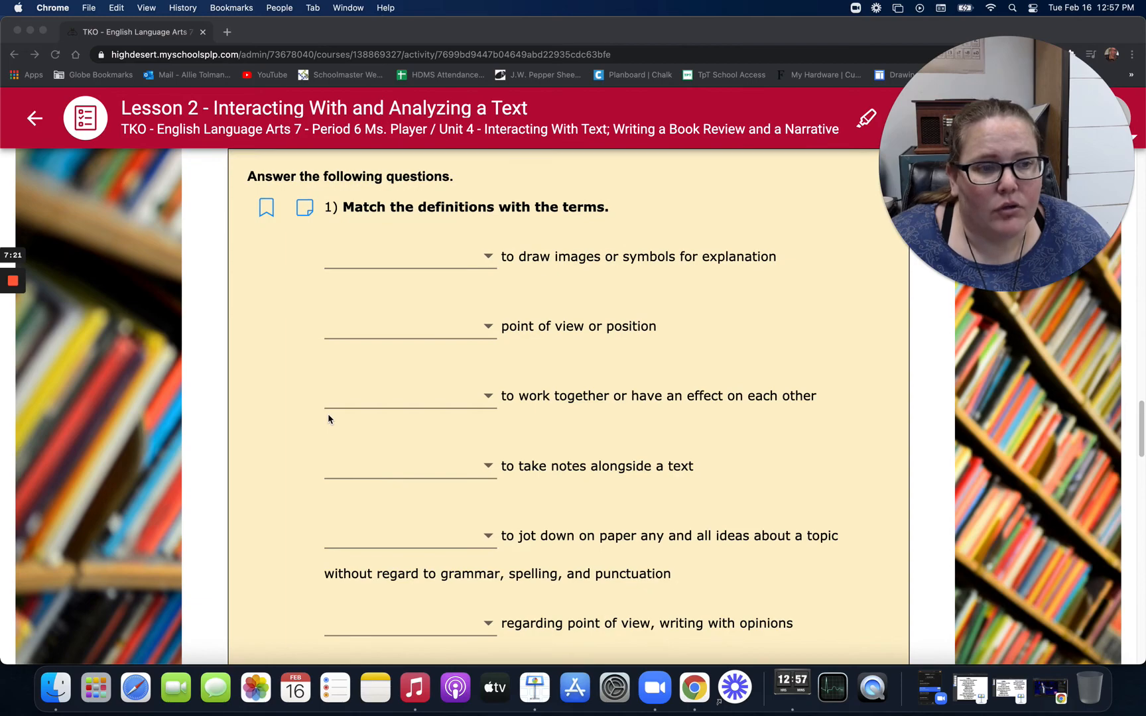
pyautogui.scroll(-3)
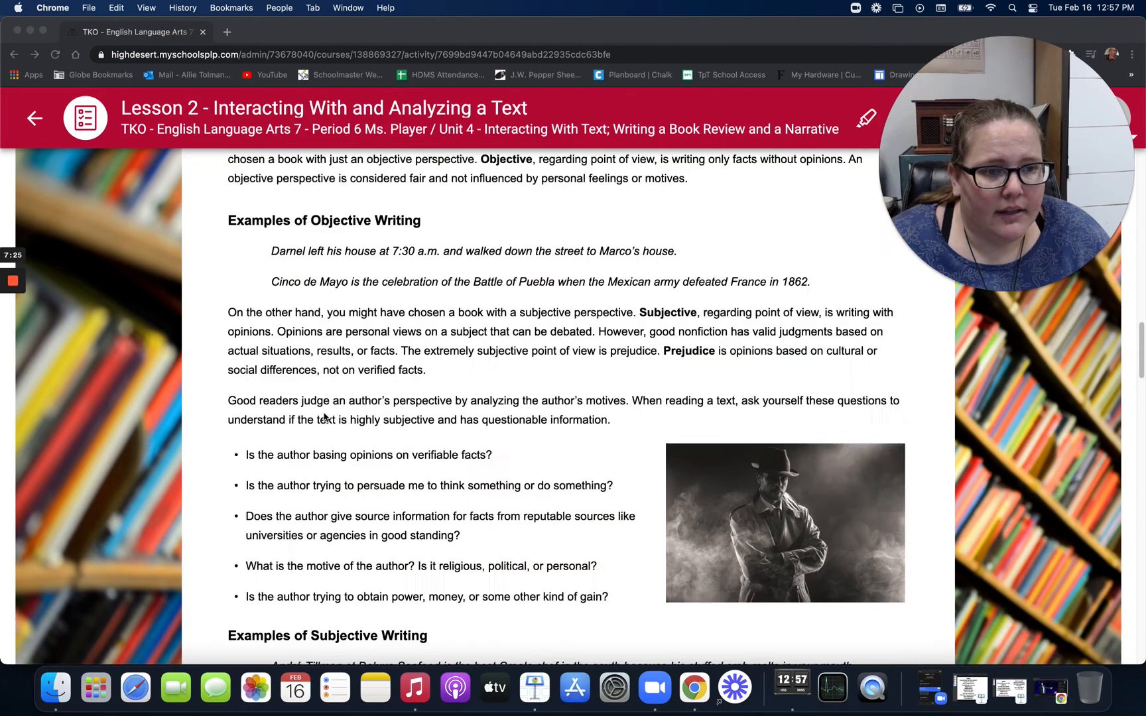
pyautogui.scroll(-3)
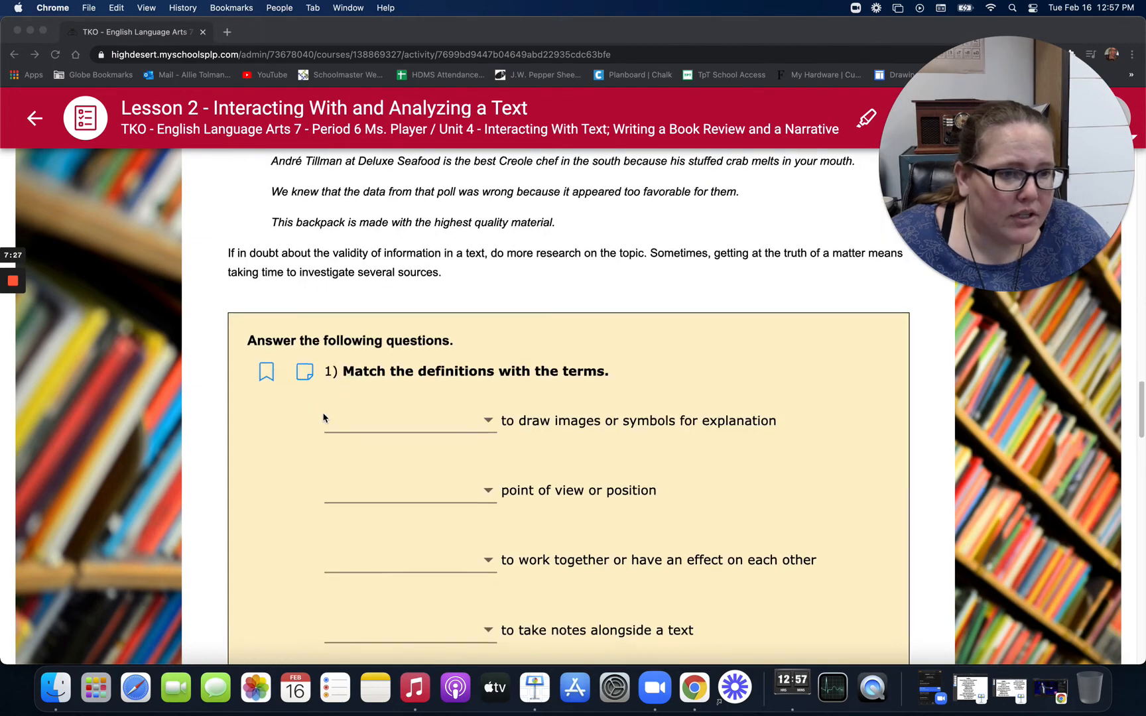
pyautogui.scroll(-3)
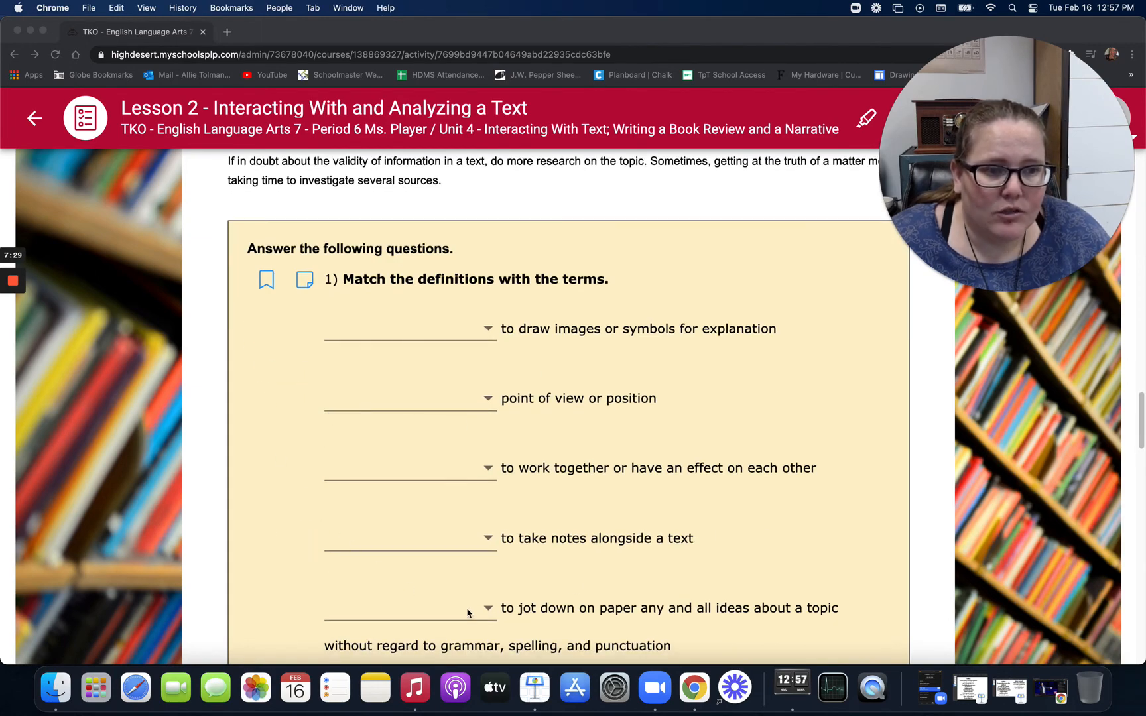
pyautogui.scroll(-3)
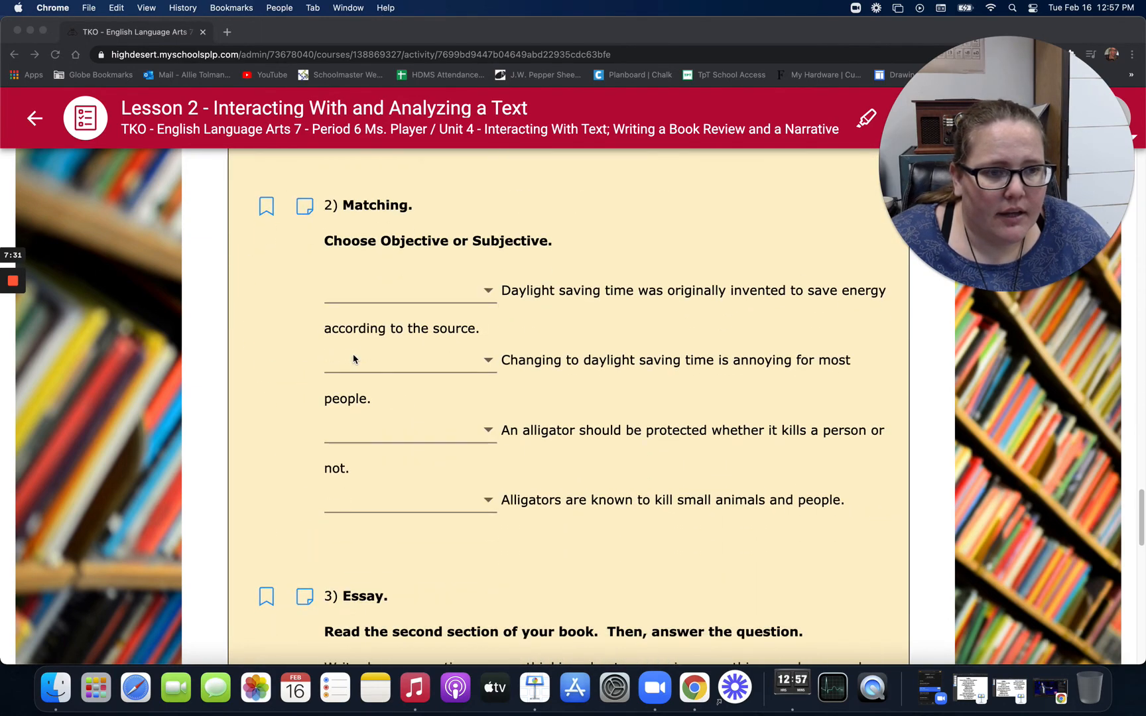
pyautogui.scroll(-3)
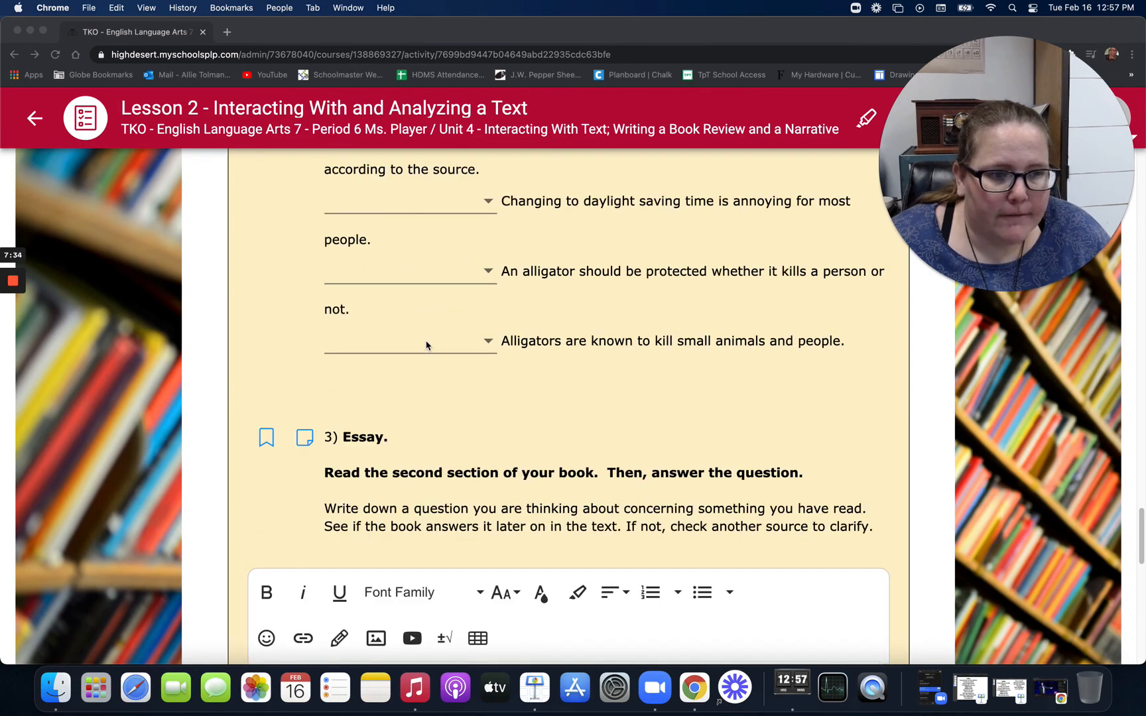
pyautogui.scroll(-3)
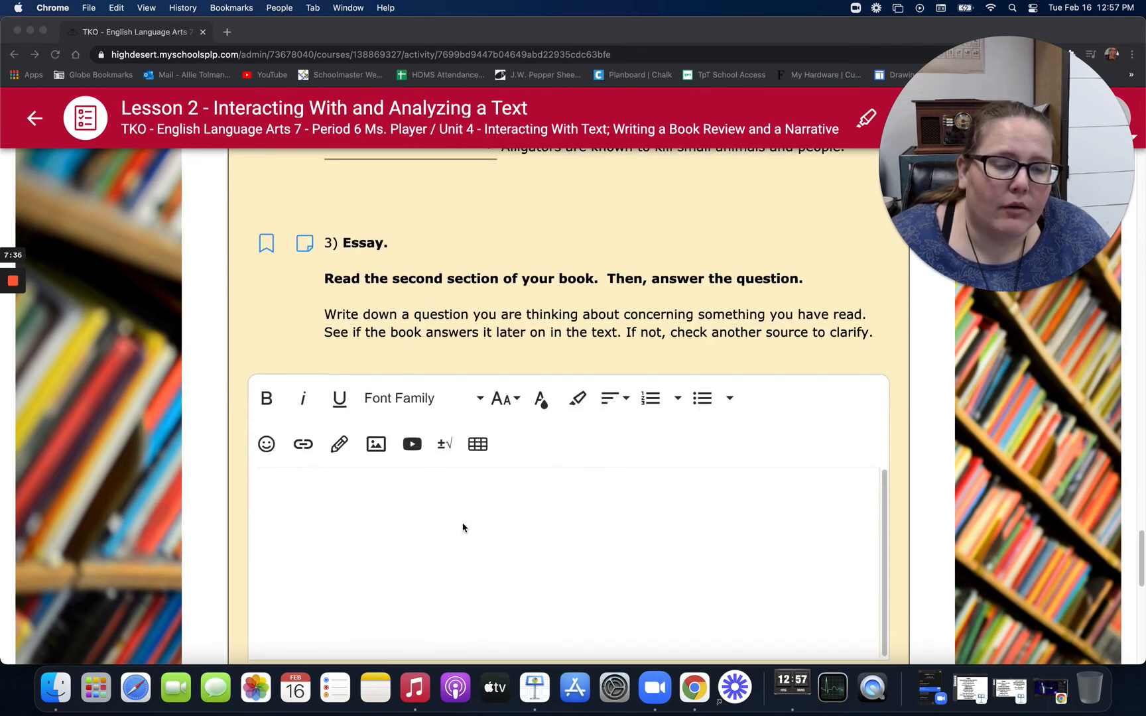